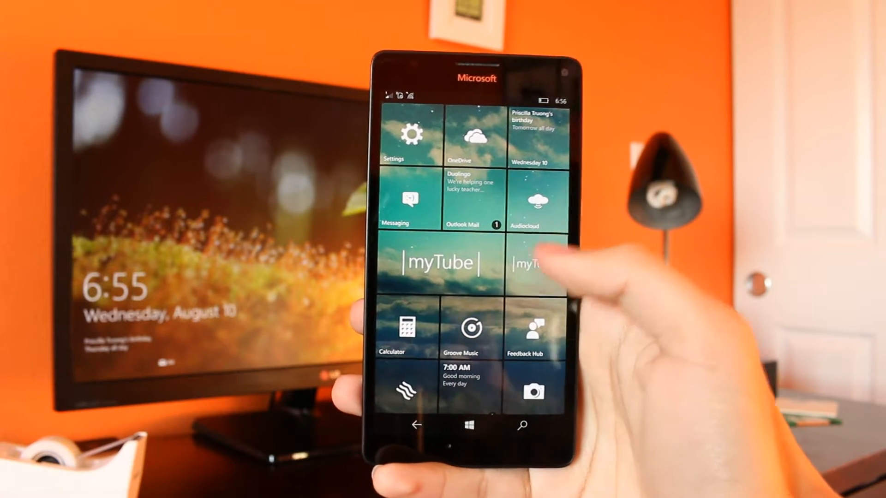
# Launch myTube from its Start screen live tile to bring up the splash screen.
pyautogui.click(436, 266)
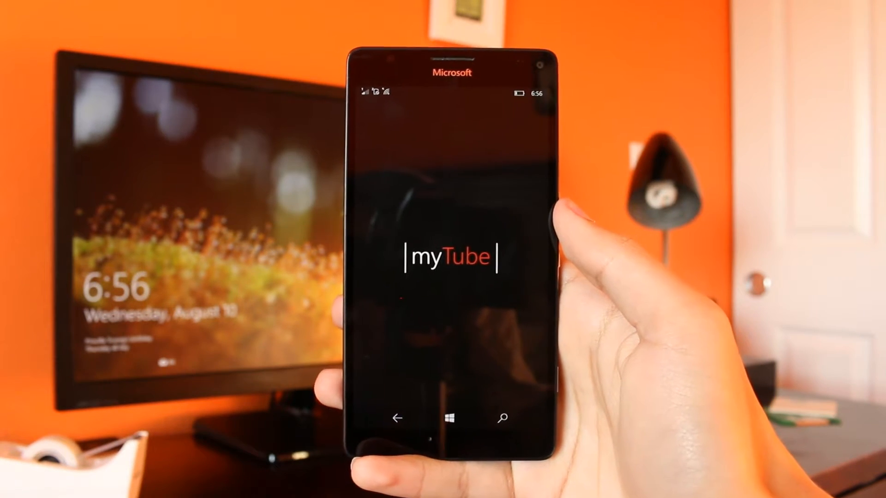